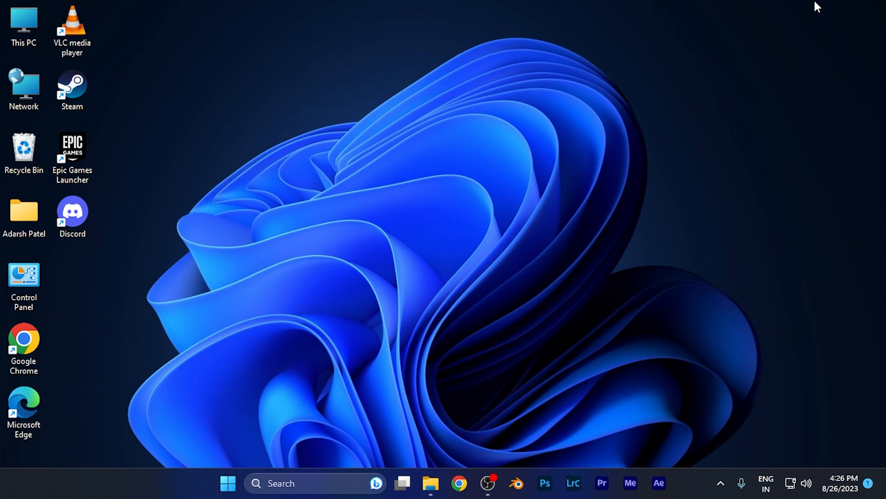
pyautogui.moveTo(552, 295)
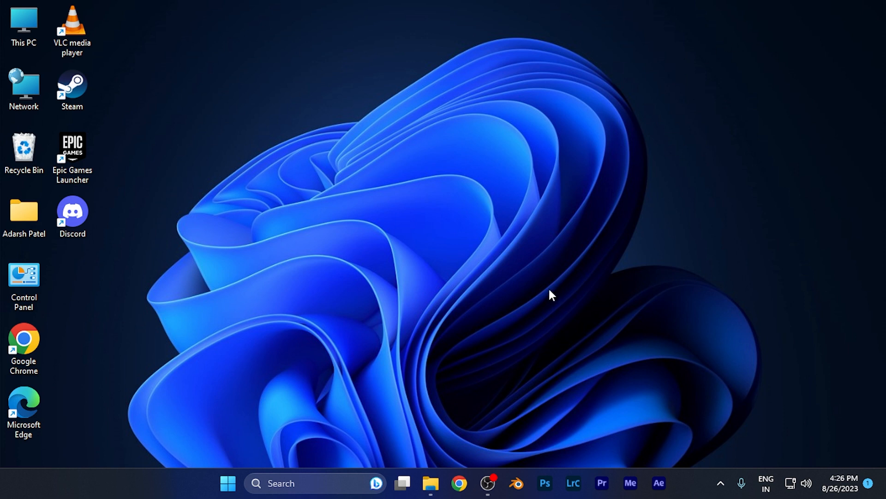
pyautogui.moveTo(537, 375)
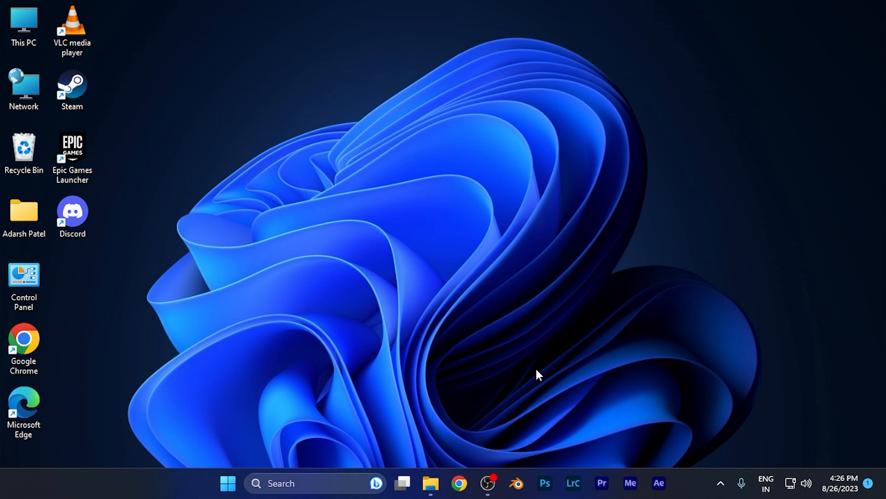
pyautogui.moveTo(524, 440)
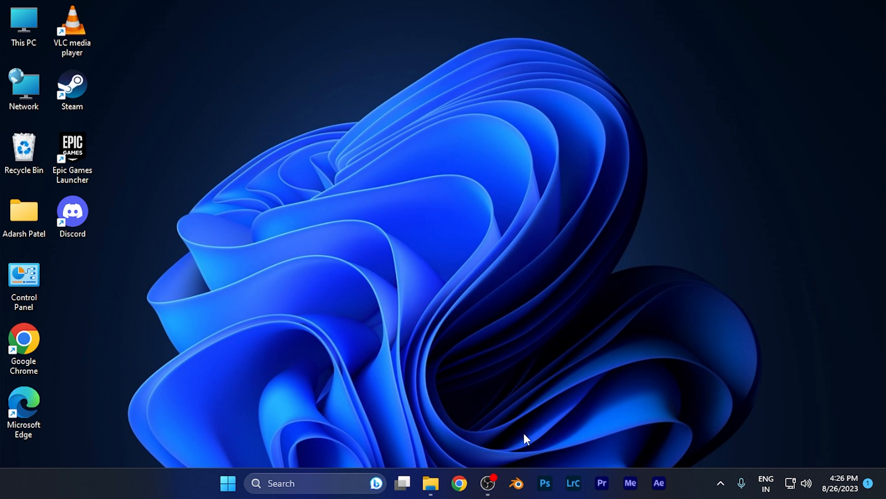
pyautogui.moveTo(544, 483)
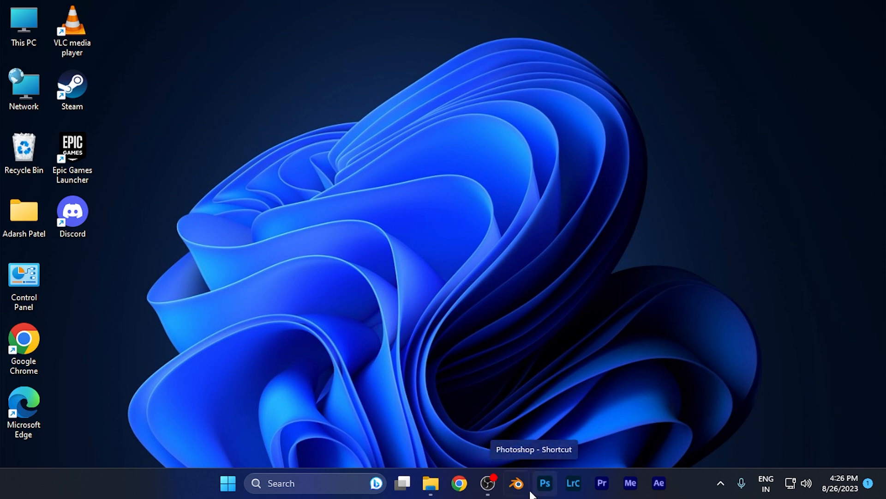
# Step: Launch Blender from the taskbar and dismiss the splash screen to reach the default scene
pyautogui.click(515, 483)
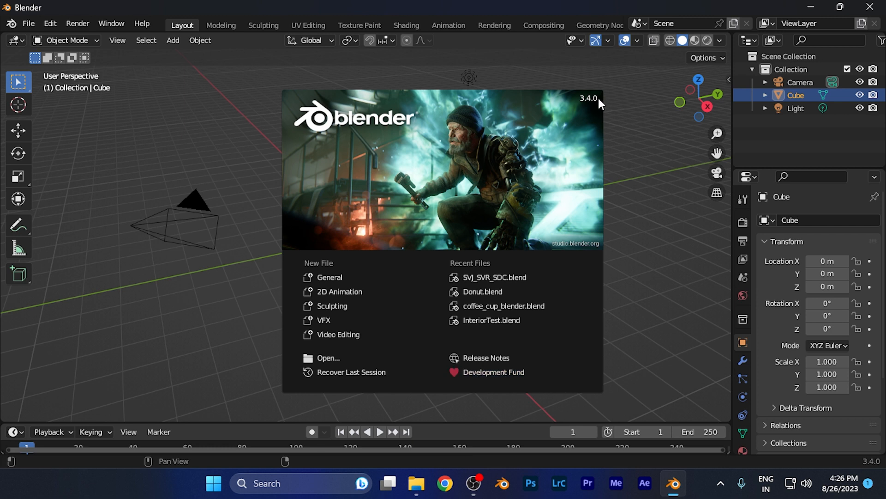
pyautogui.moveTo(11, 40)
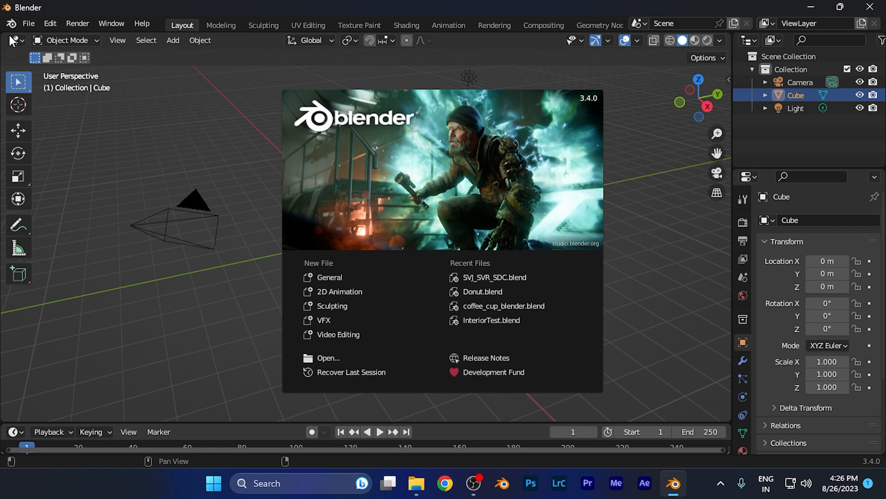
pyautogui.moveTo(31, 28)
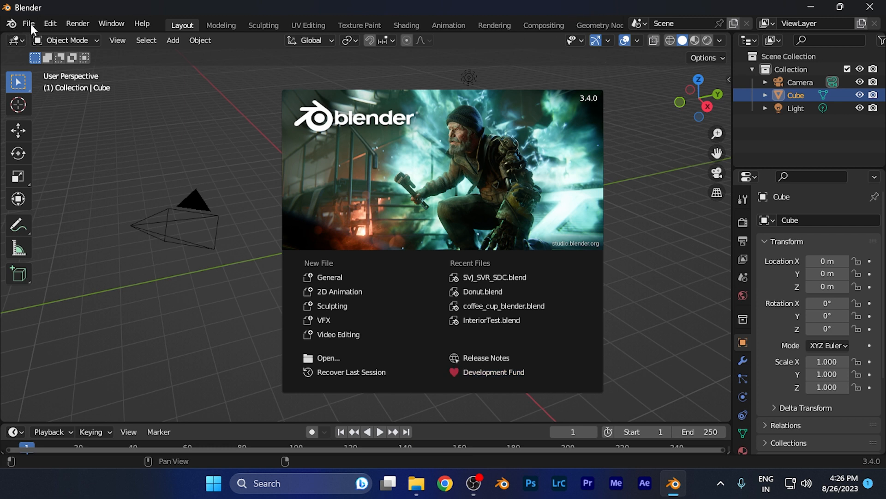
pyautogui.click(28, 23)
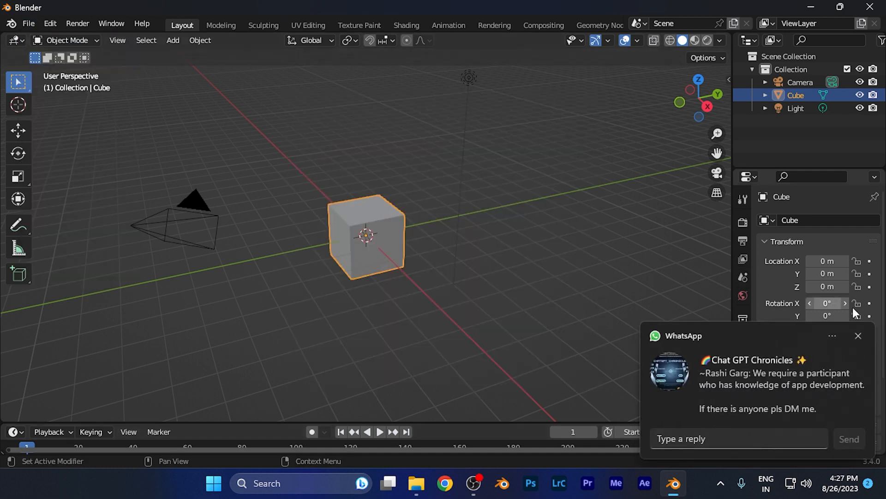
# Step: Open the File > Open browser on the folder holding the car's .blend file
pyautogui.click(27, 23)
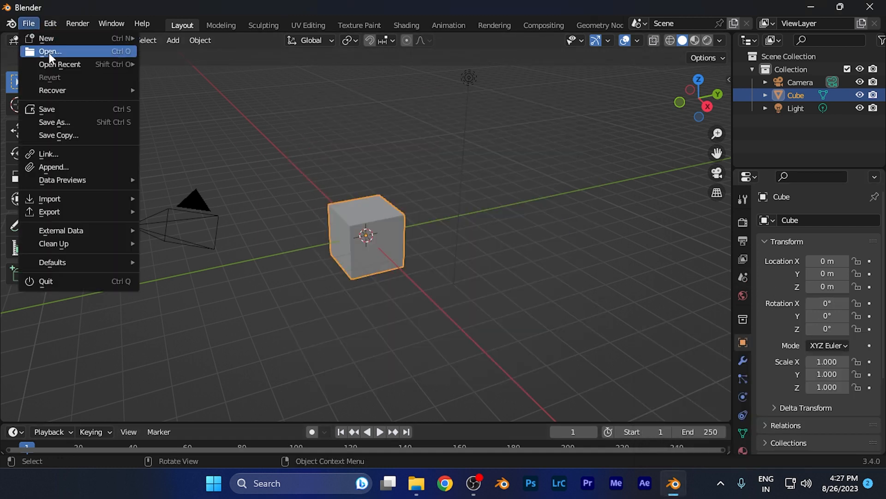
pyautogui.click(49, 51)
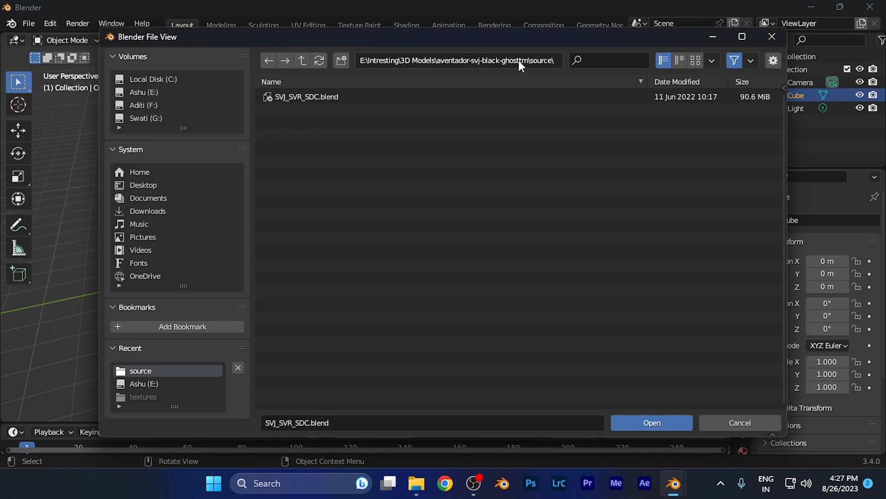
pyautogui.moveTo(431, 66)
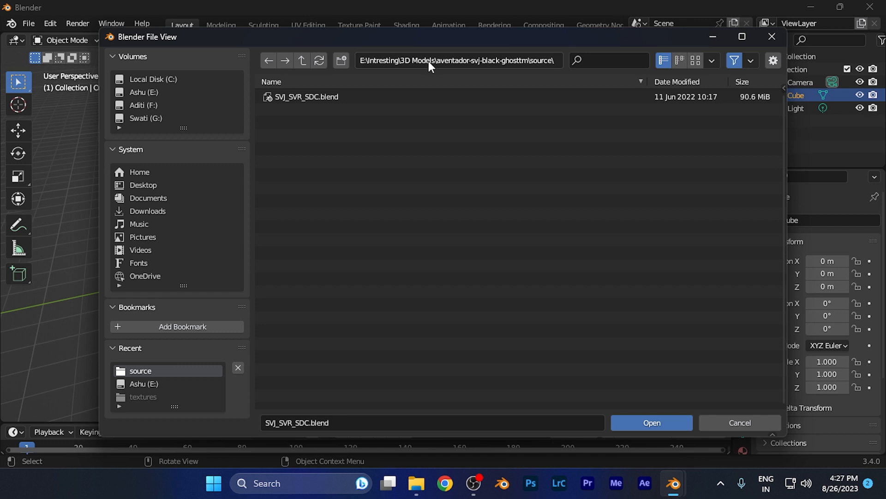
pyautogui.moveTo(458, 61)
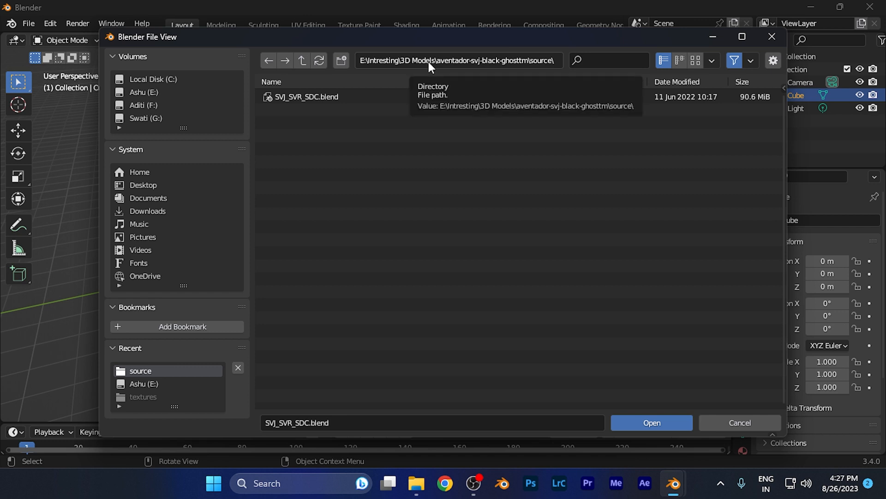
pyautogui.click(458, 60)
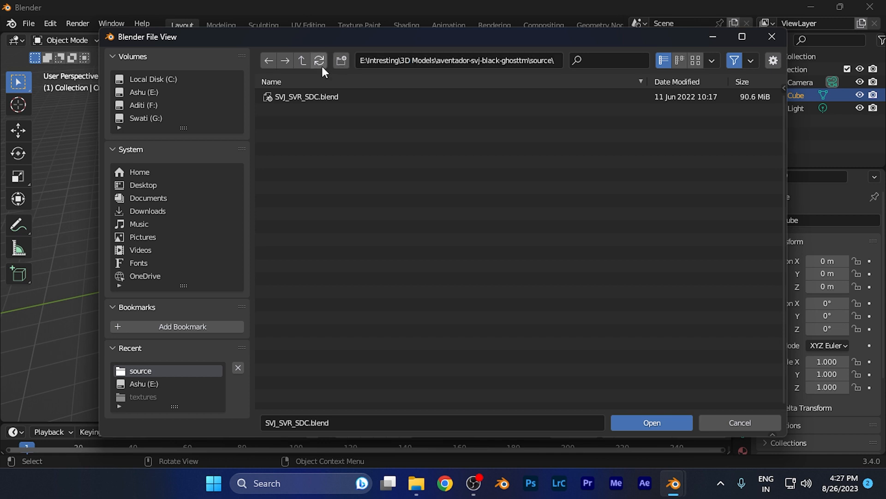
# Step: Browse via drive E: back to the source folder and open SVJ_SVR_SDC.blend
pyautogui.click(143, 93)
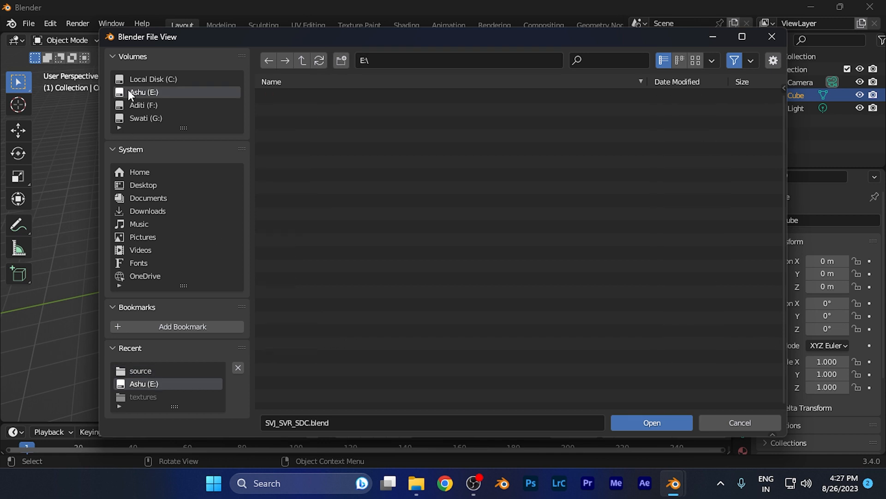
pyautogui.click(143, 93)
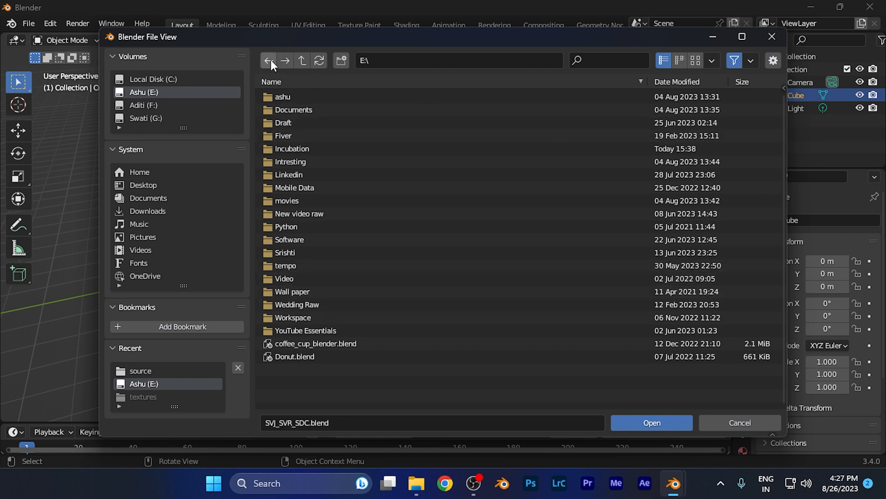
pyautogui.click(140, 370)
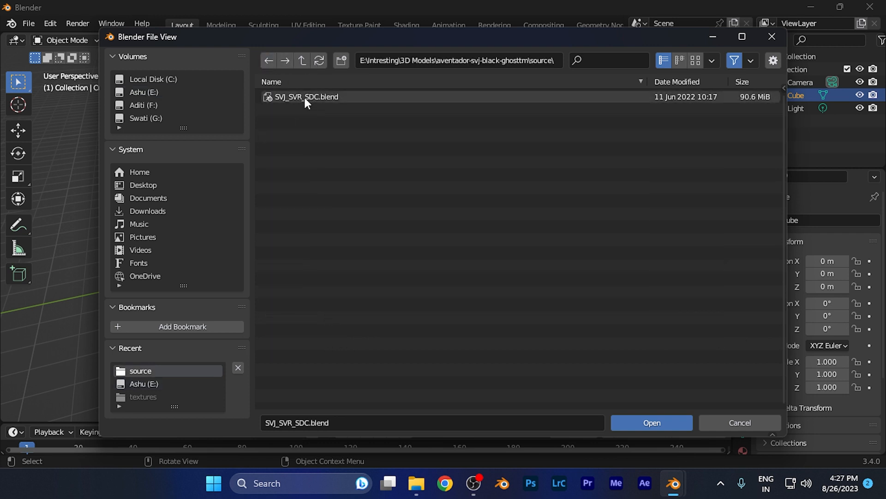
pyautogui.moveTo(324, 106)
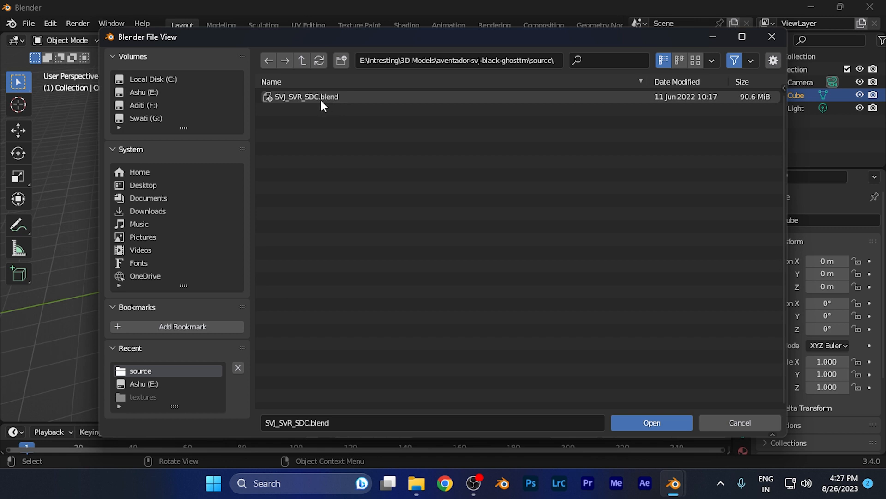
pyautogui.click(306, 96)
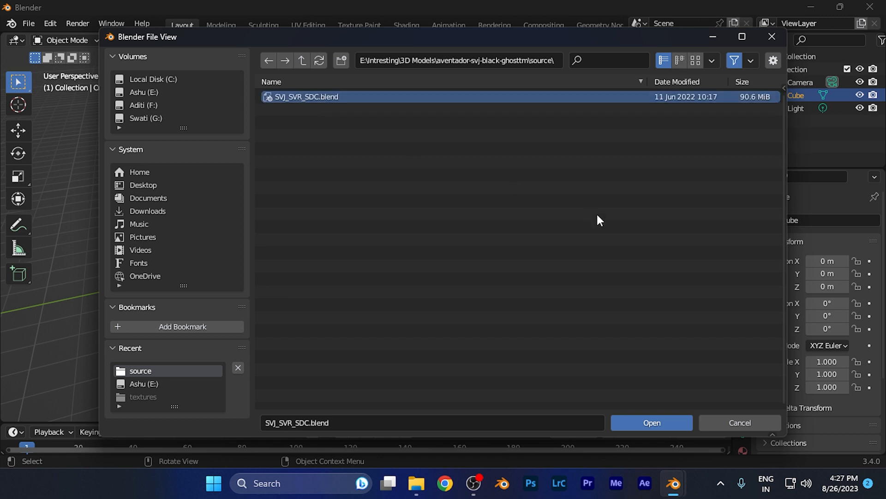
pyautogui.moveTo(647, 390)
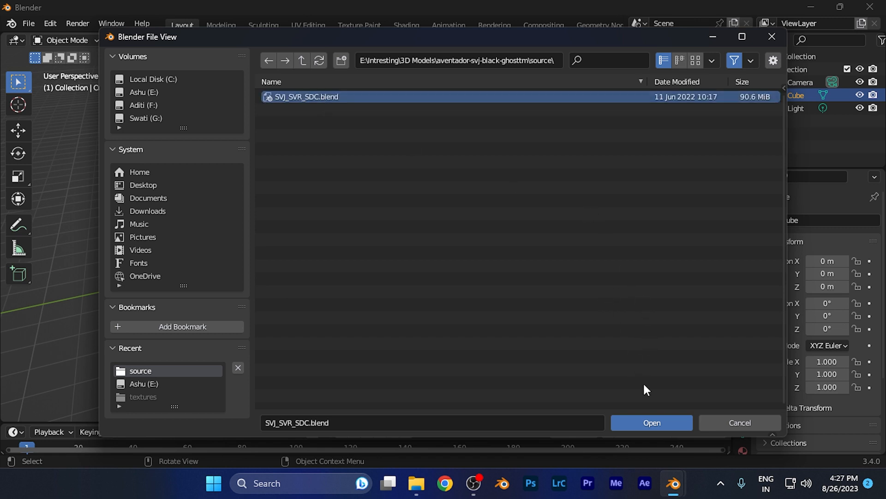
pyautogui.moveTo(718, 406)
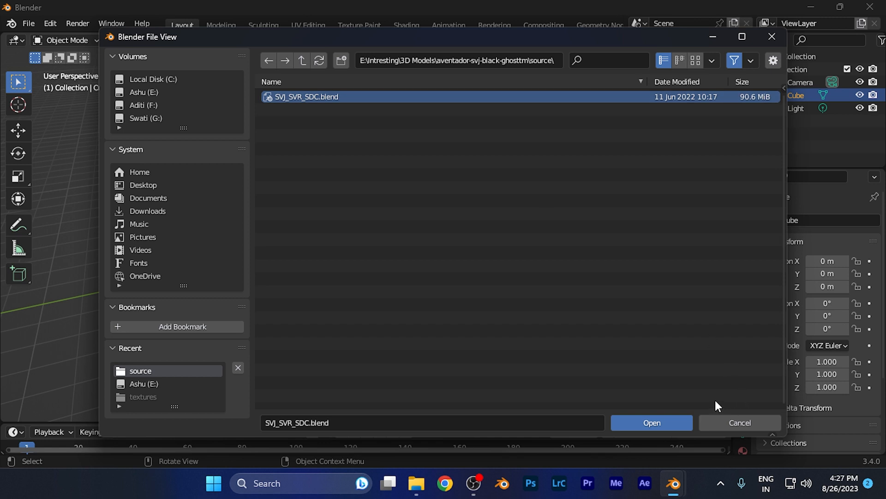
pyautogui.moveTo(683, 415)
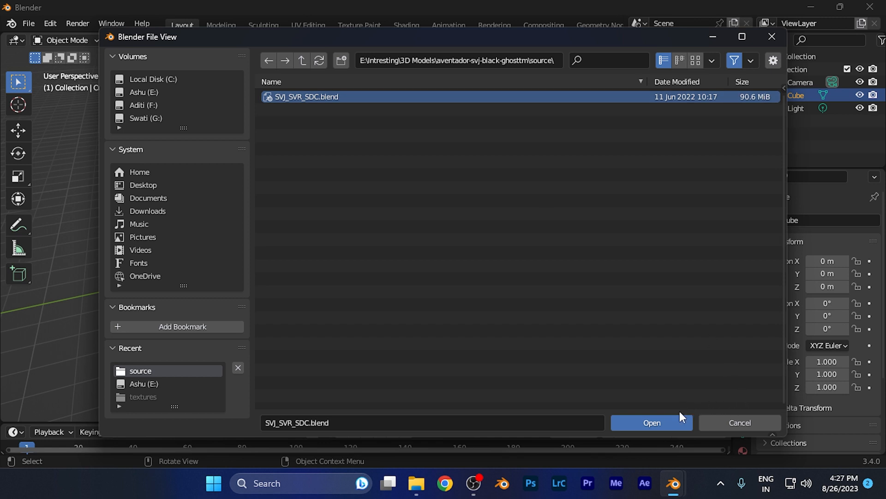
pyautogui.moveTo(651, 423)
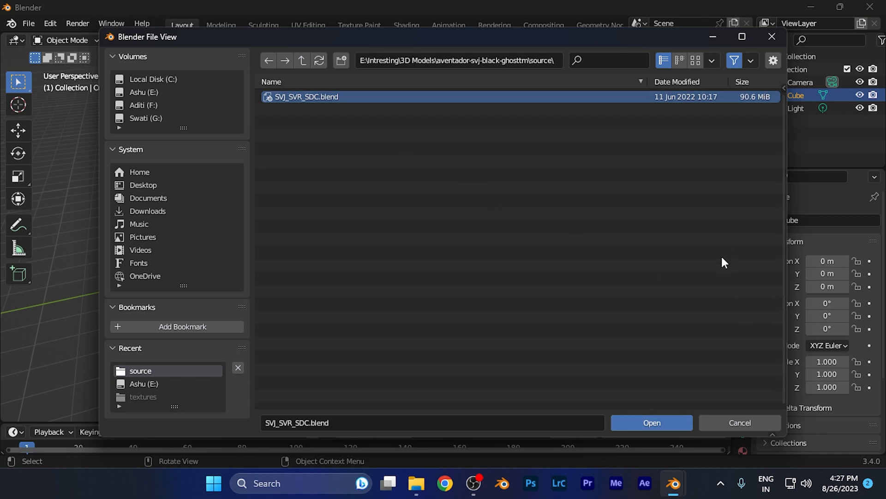
pyautogui.click(651, 422)
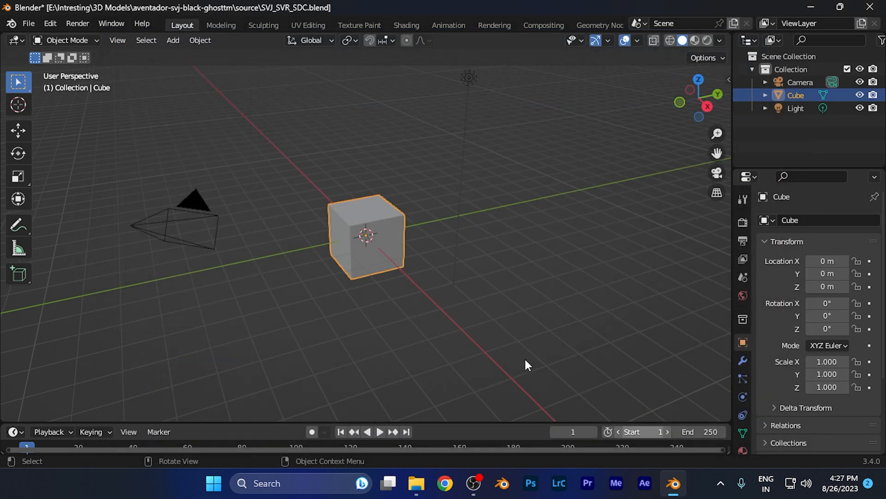
# Step: Let the Lamborghini model load, then orbit the viewport around the car
pyautogui.click(307, 25)
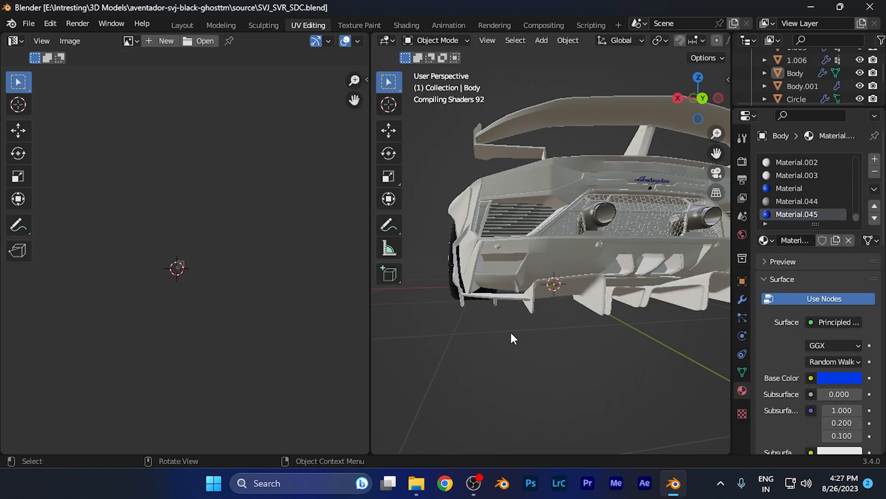
pyautogui.moveTo(589, 236)
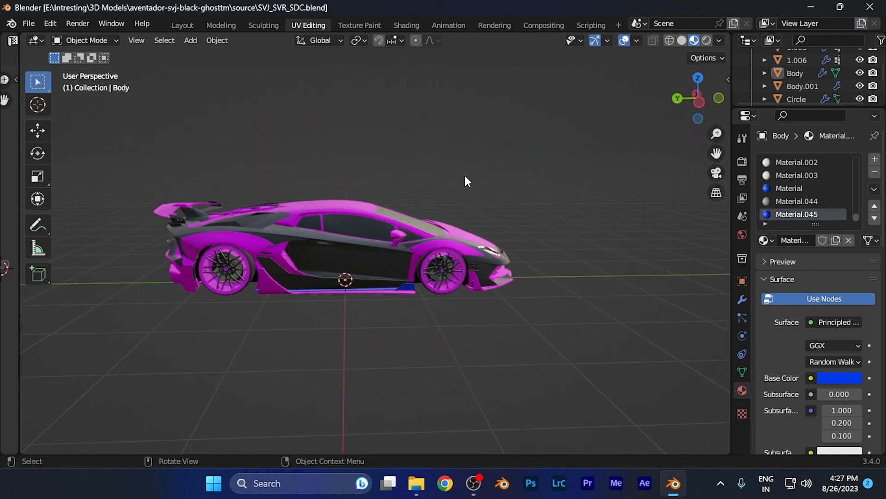
pyautogui.moveTo(466, 181); pyautogui.dragTo(388, 172)
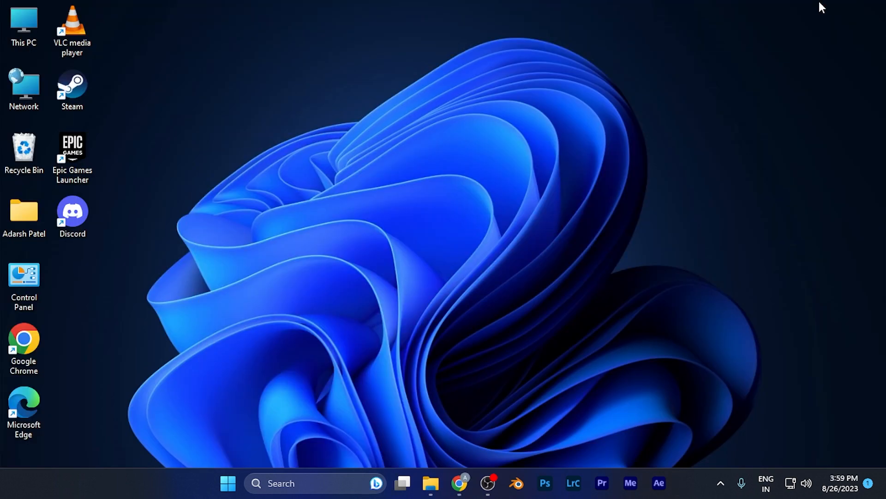
pyautogui.moveTo(514, 57)
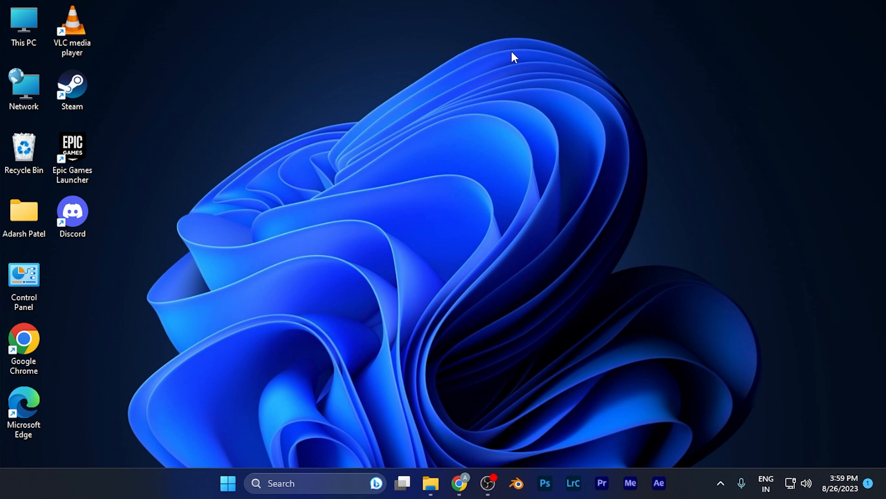